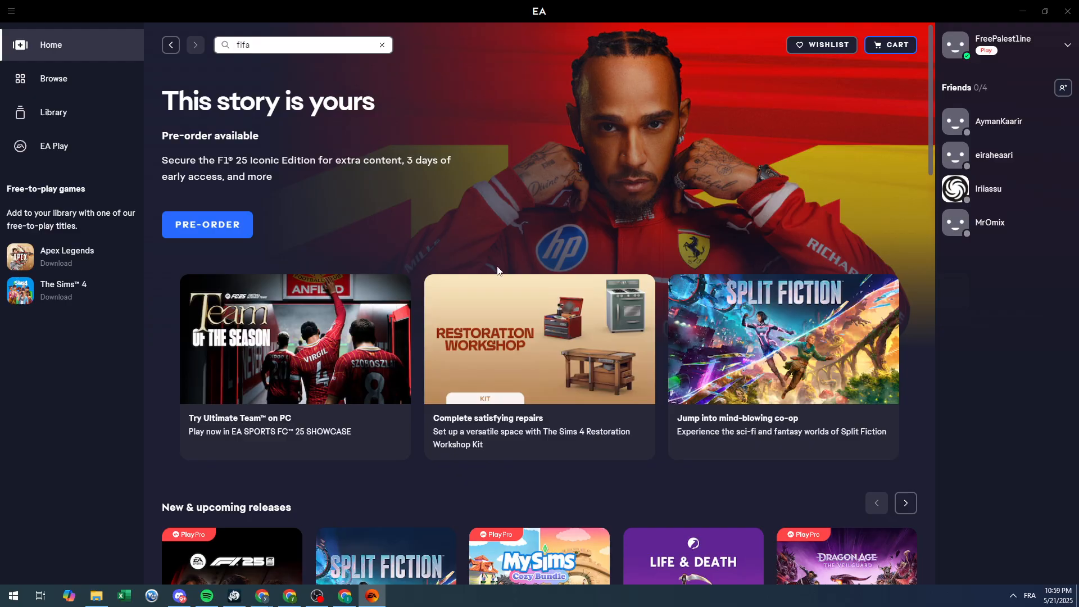
Return to the EA app, clear the 'fifa' search, and browse the Home page.
scroll(down, 3)
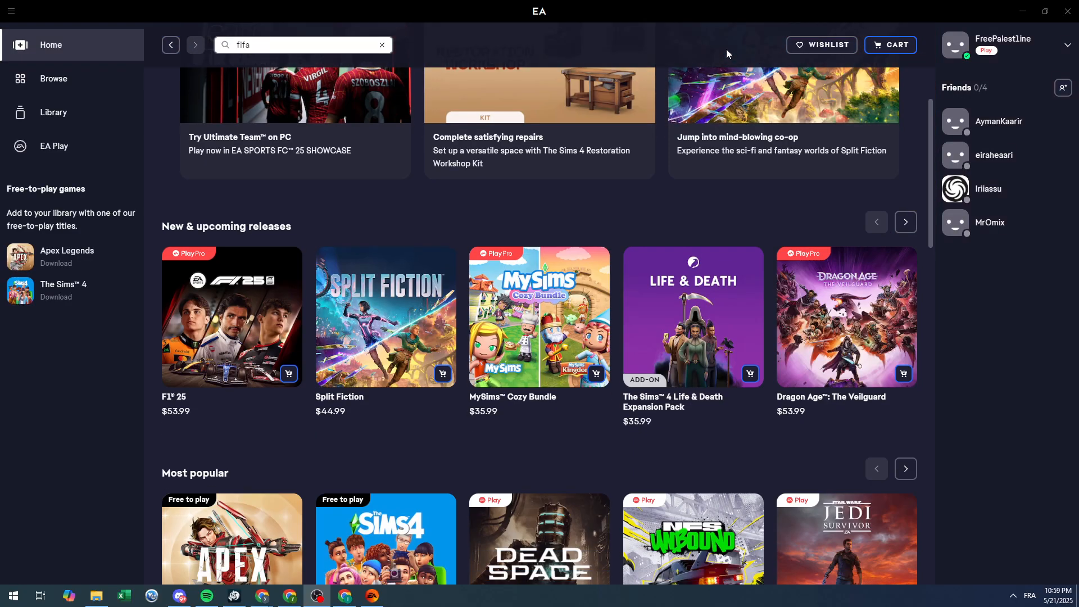
scroll(up, 3)
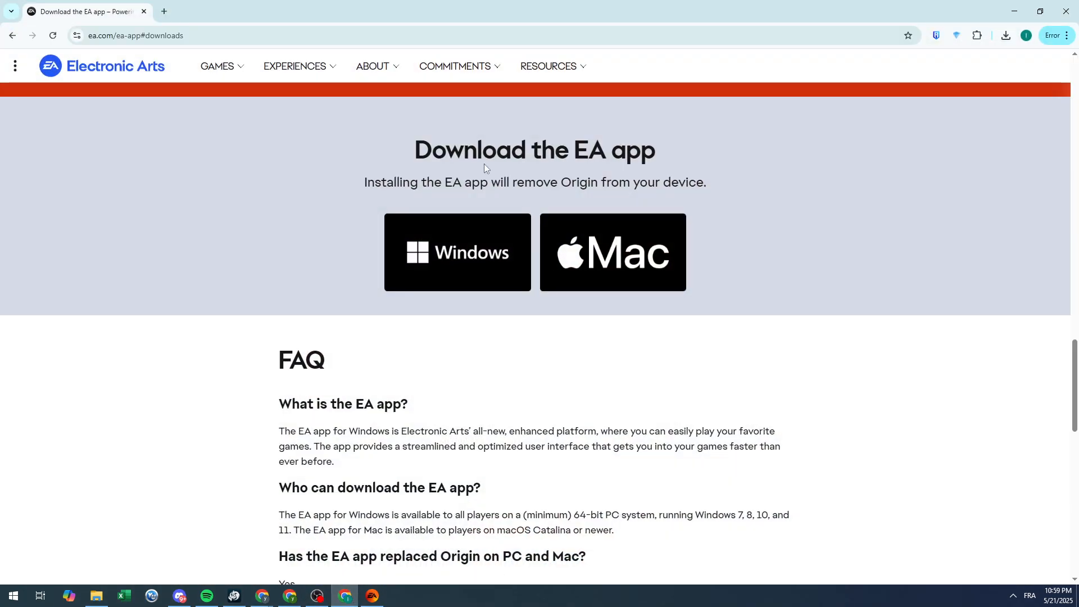
mouse_move(359, 579)
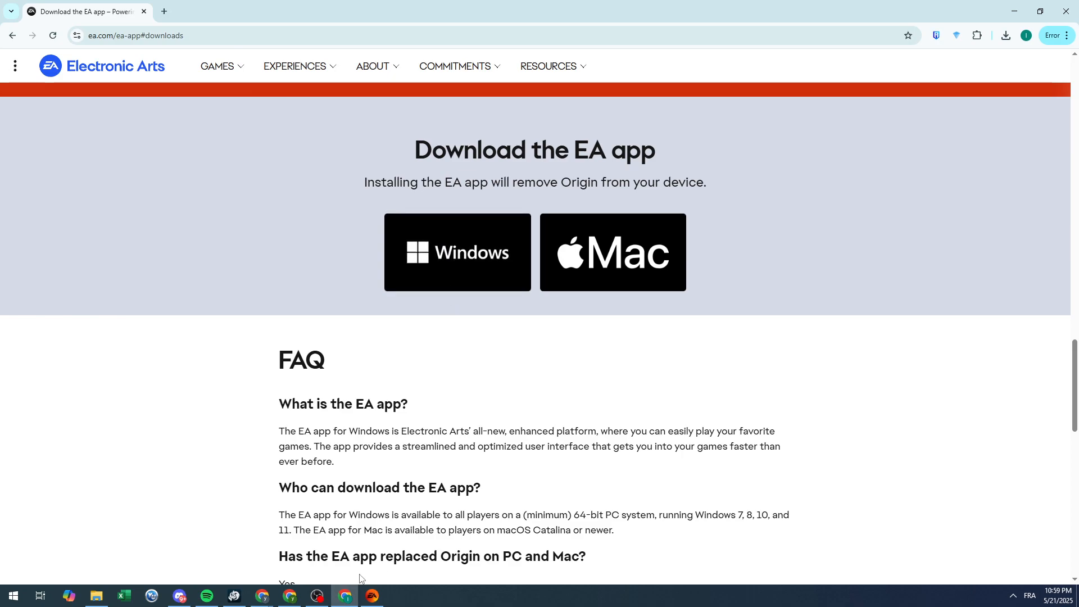
click(371, 595)
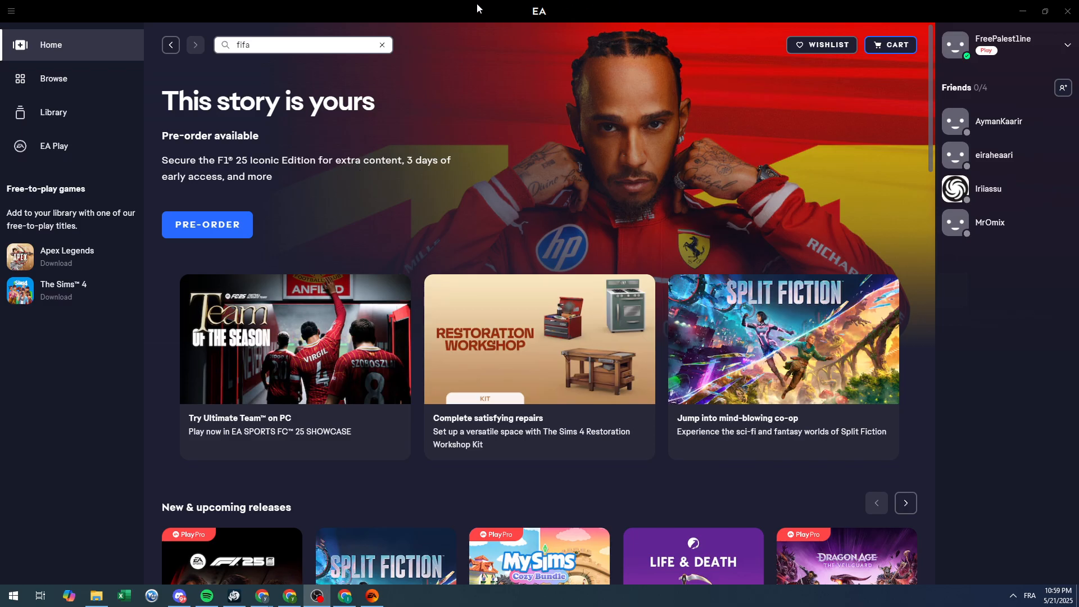
click(381, 45)
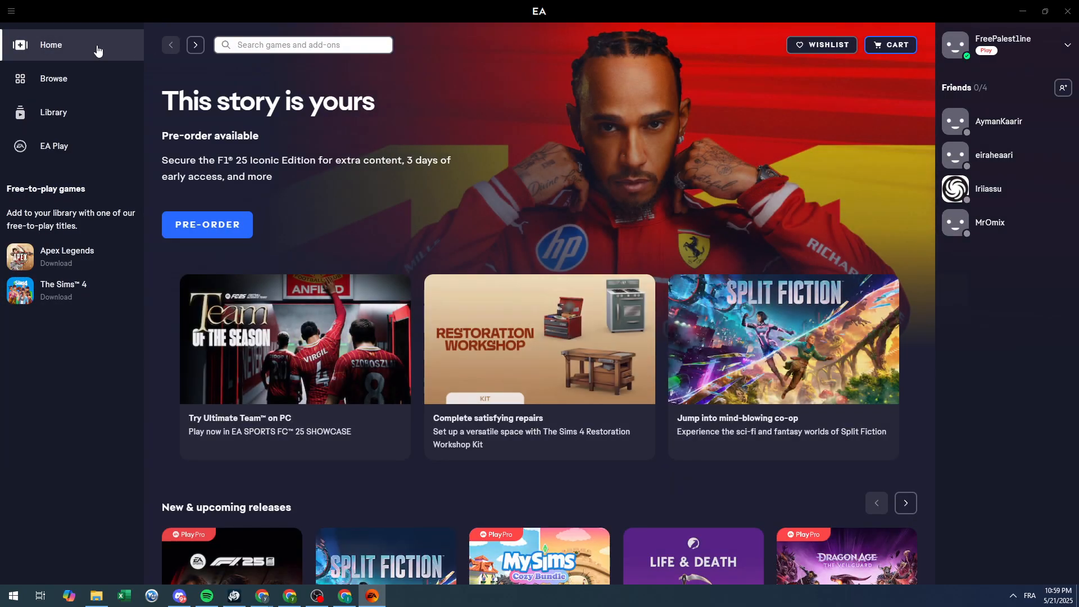
scroll(down, 3)
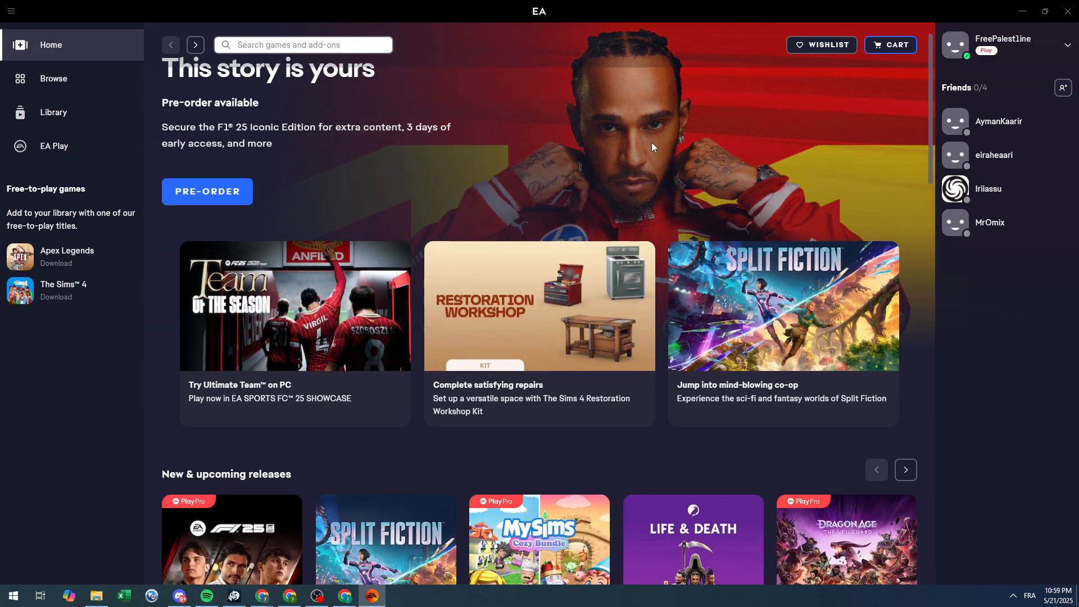
scroll(down, 3)
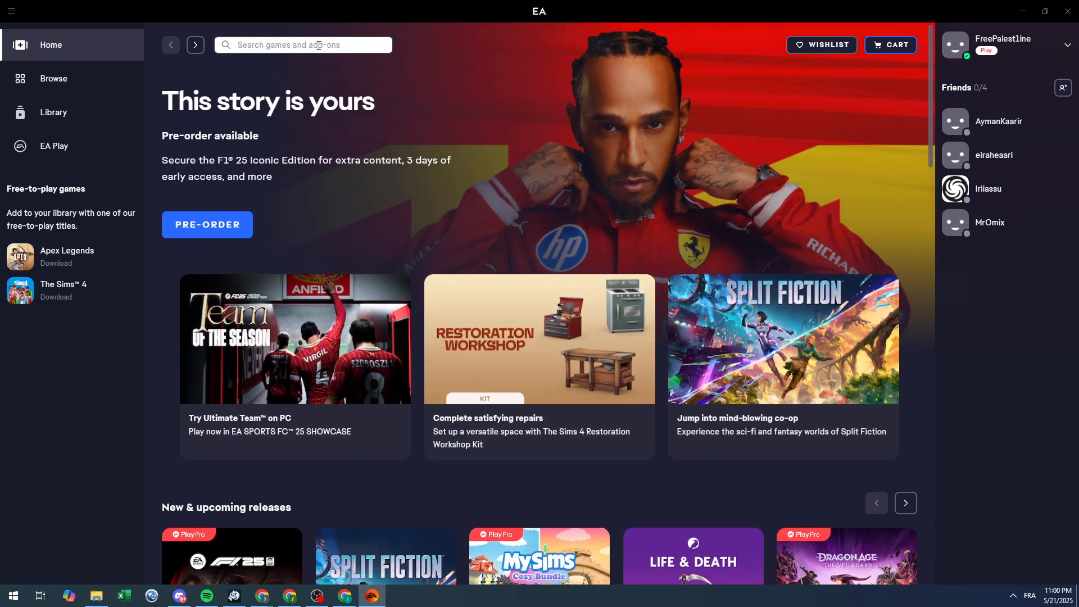
Search the store for 'sims' to list matching games and add-ons.
text(sims)
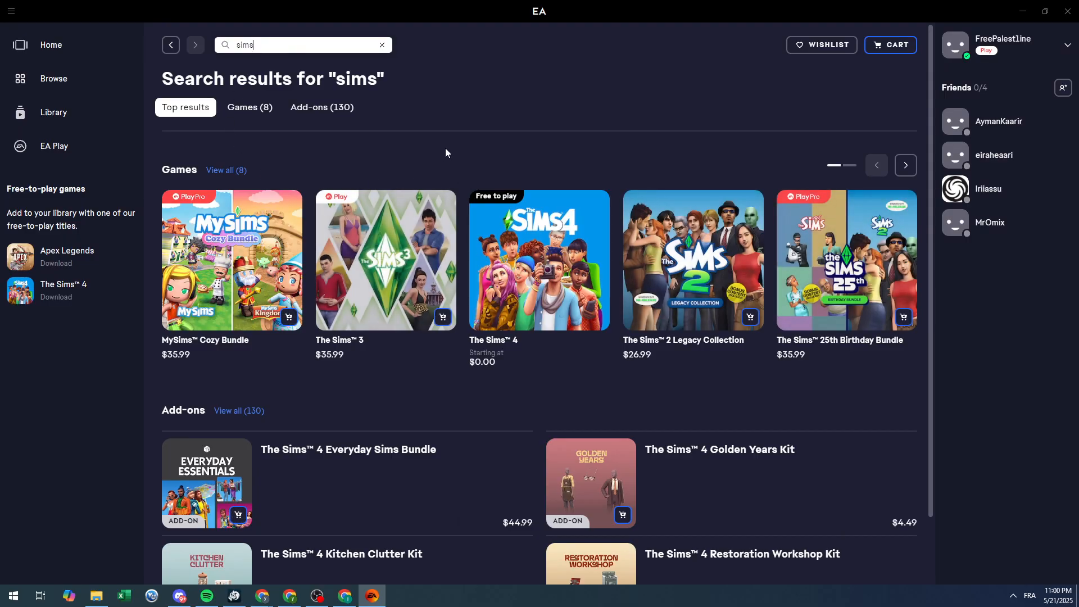
mouse_move(839, 172)
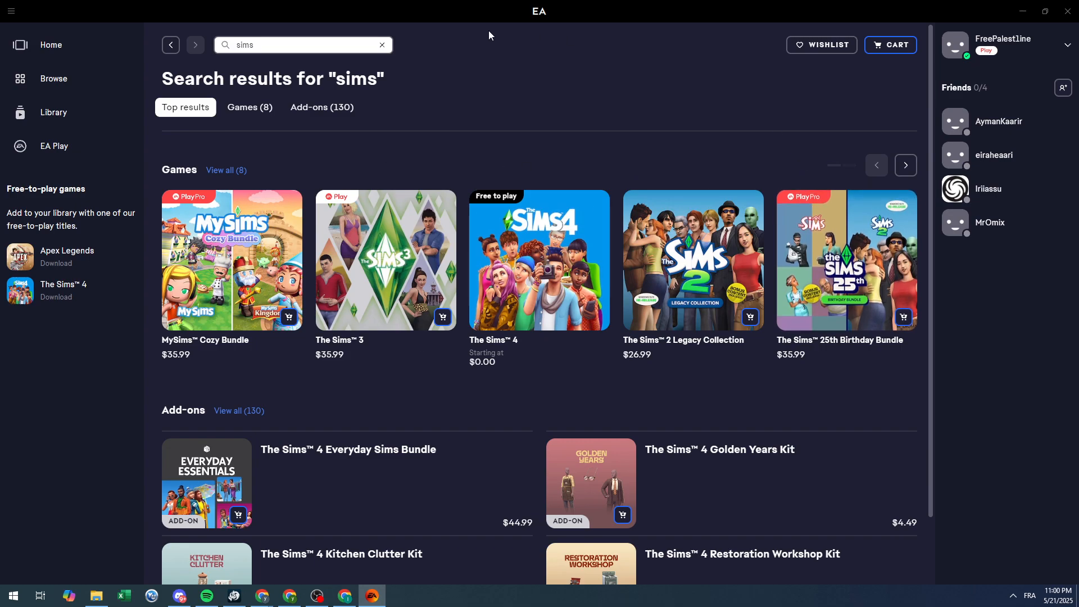
mouse_move(413, 204)
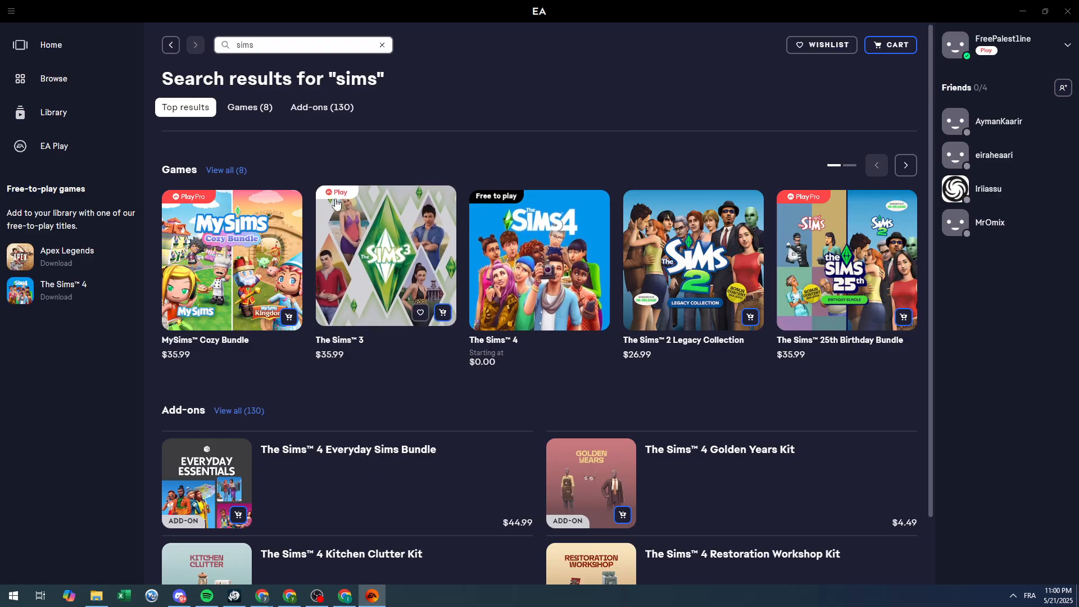
mouse_move(338, 199)
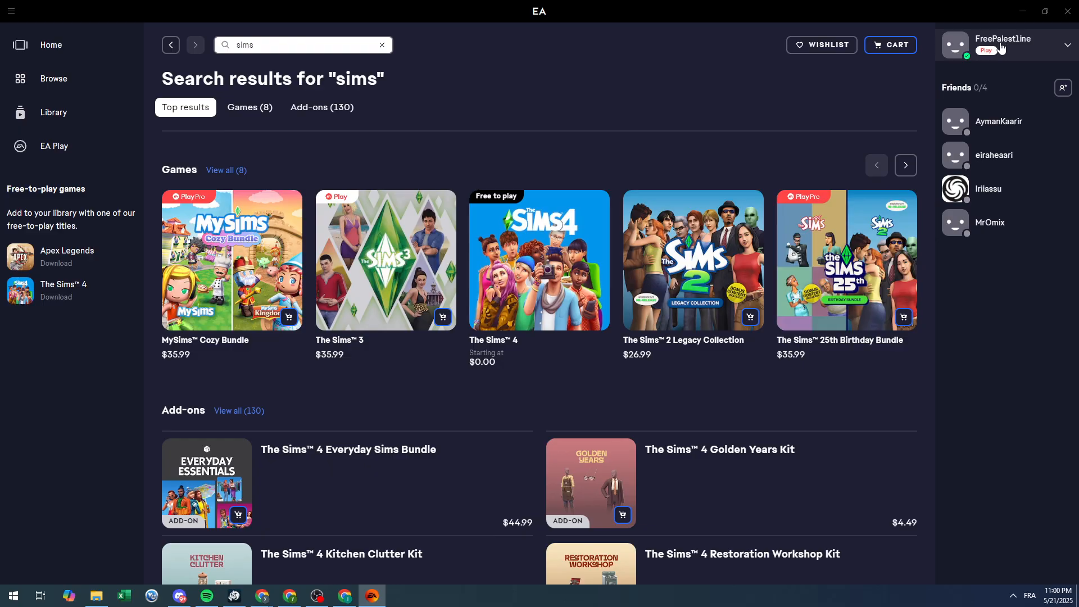
mouse_move(648, 107)
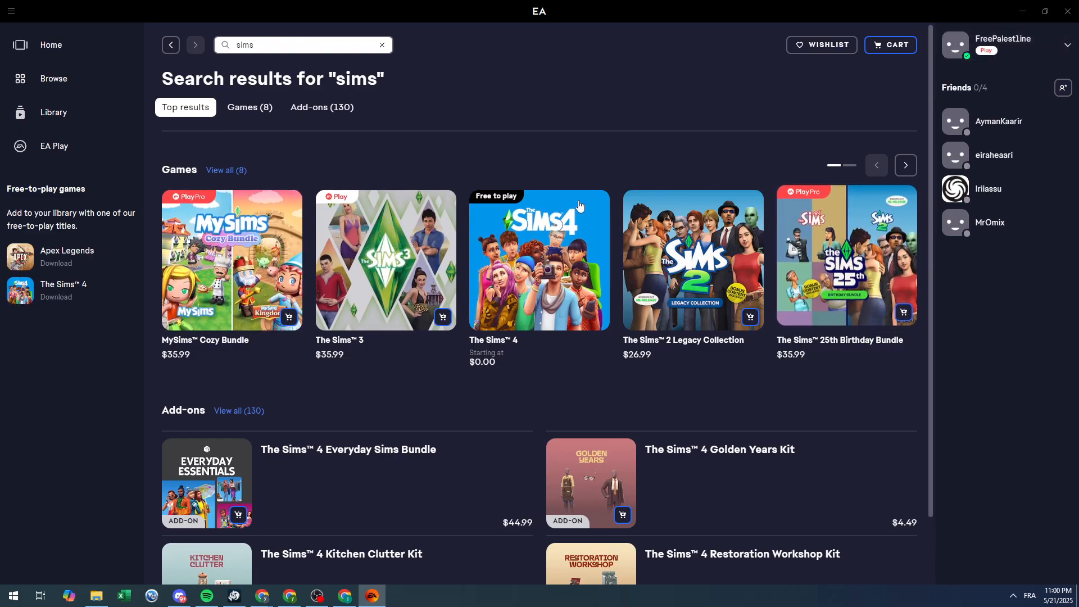
Open The Sims 4 tile from the Games search results.
click(539, 260)
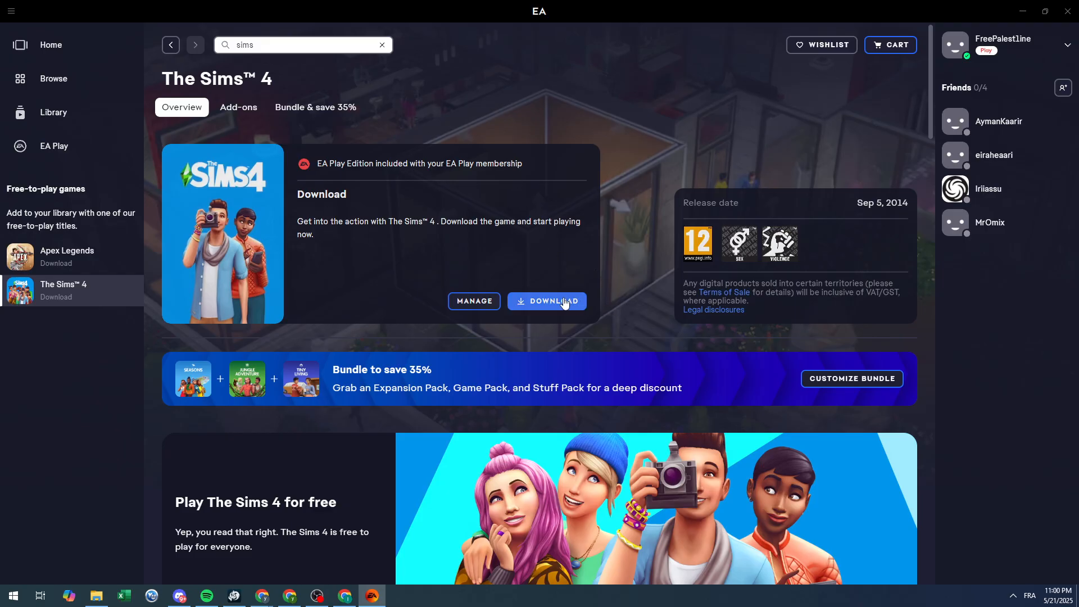
mouse_move(327, 317)
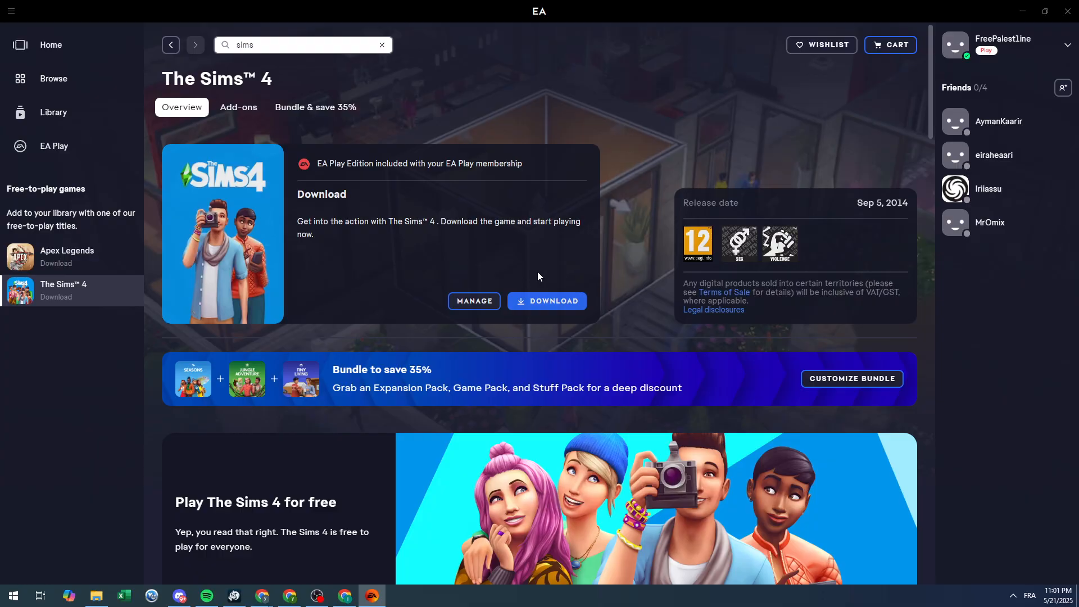
mouse_move(536, 277)
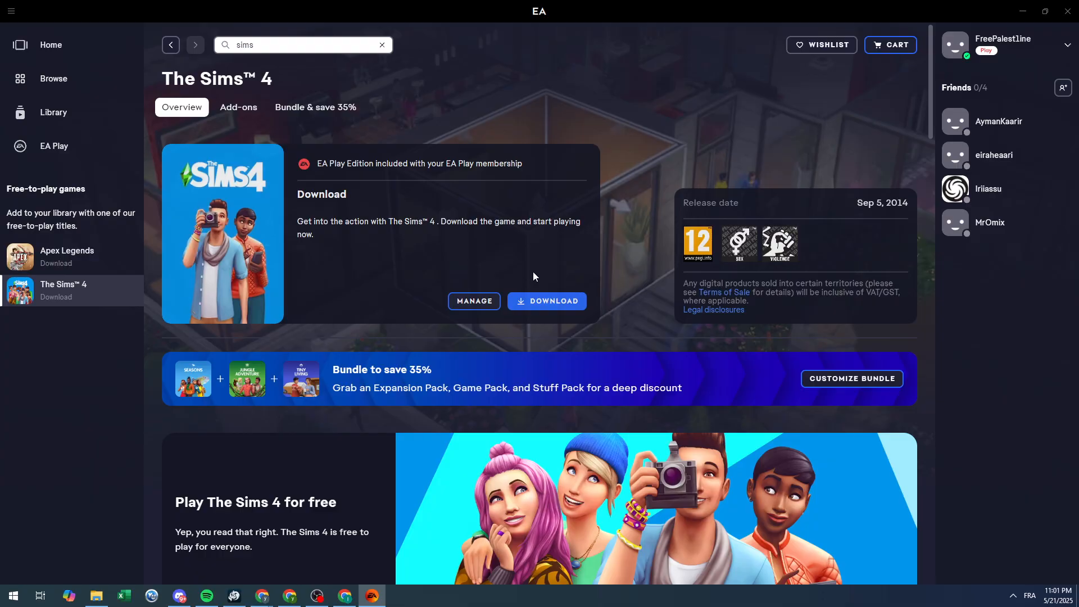
mouse_move(532, 276)
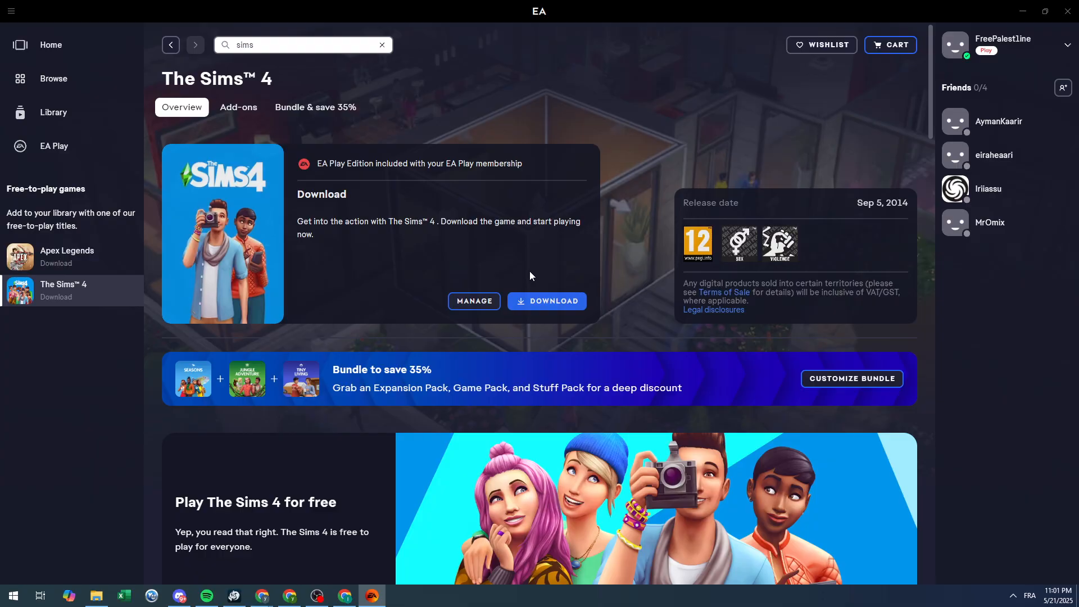